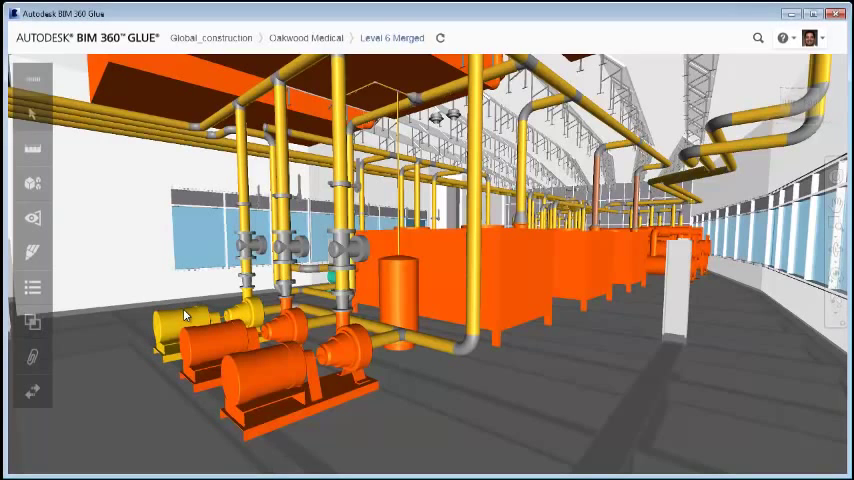
# Create the 'Pump - Base Mounted (3)' equipment set grouping 14 base-mounted pumps
pyautogui.rightClick(185, 313)
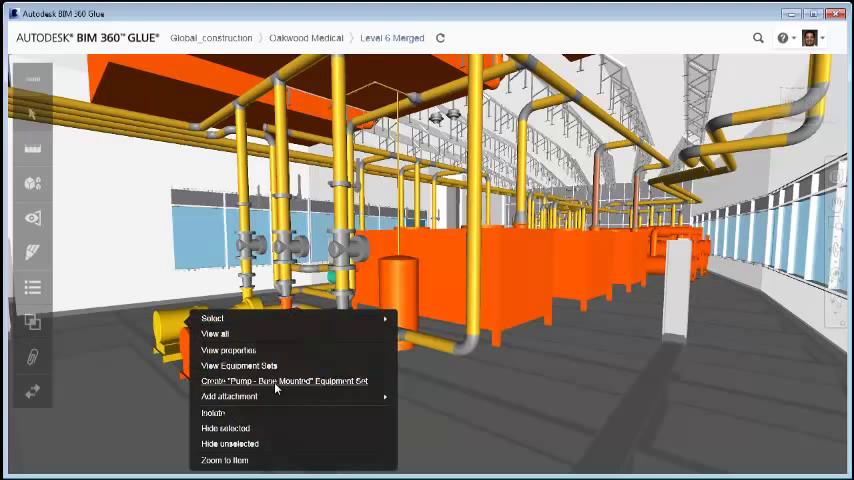
pyautogui.click(282, 381)
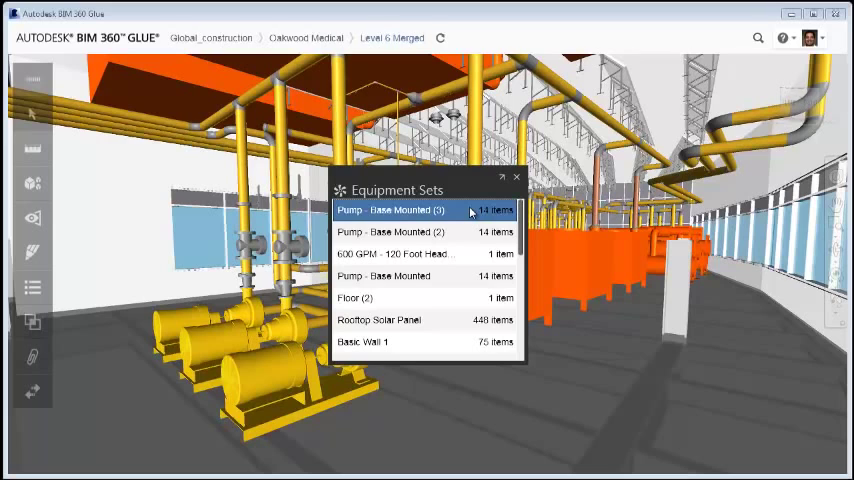
pyautogui.moveTo(495, 194)
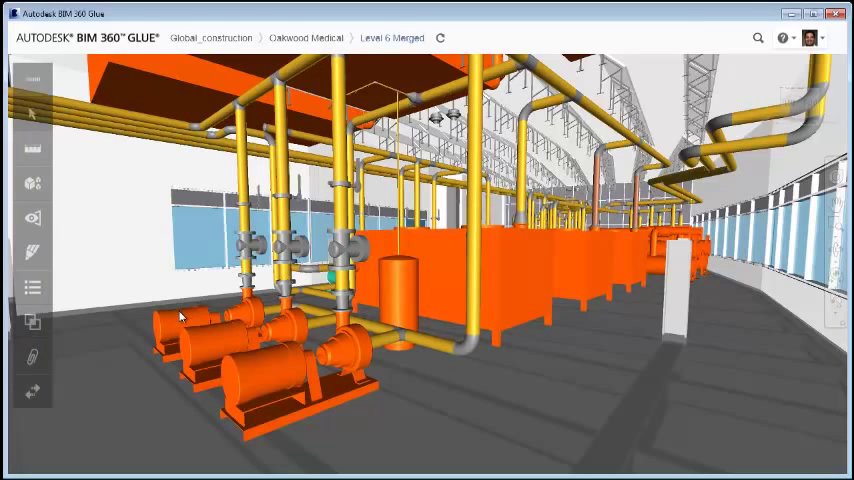
pyautogui.rightClick(183, 316)
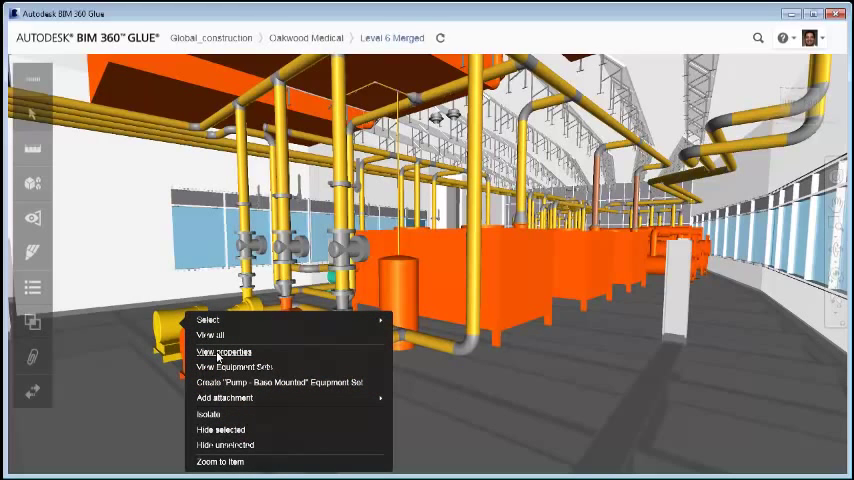
pyautogui.click(224, 351)
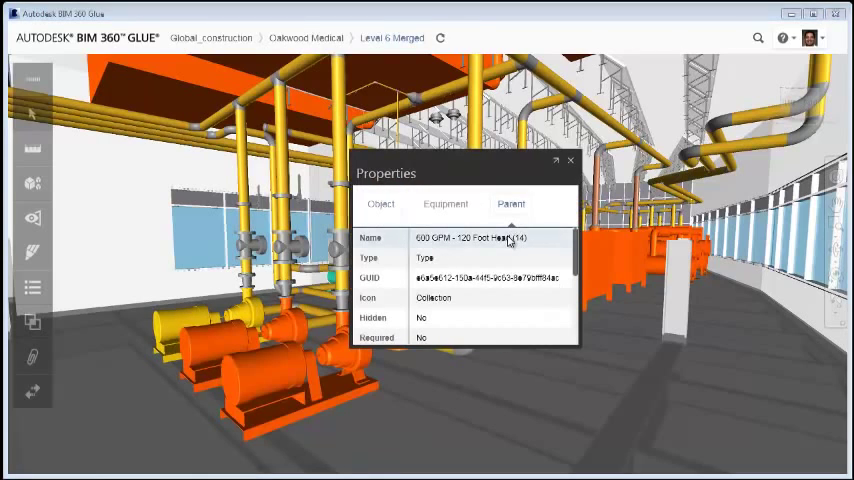
pyautogui.moveTo(448, 240)
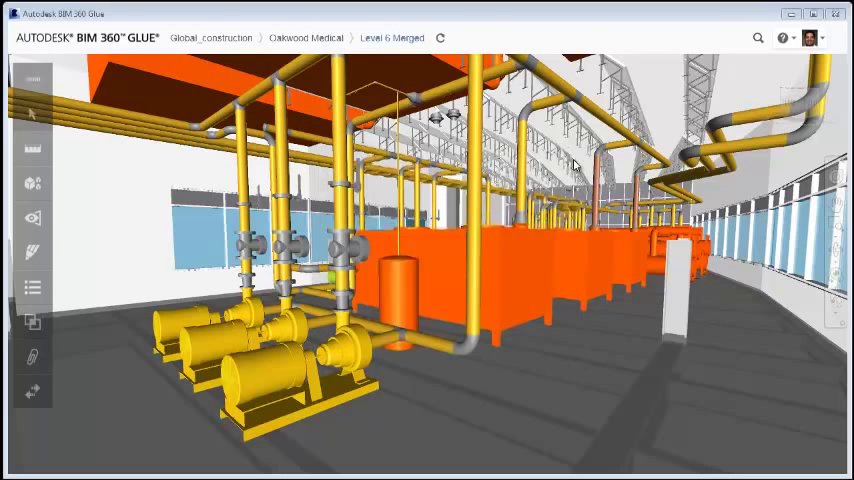
pyautogui.moveTo(565, 283)
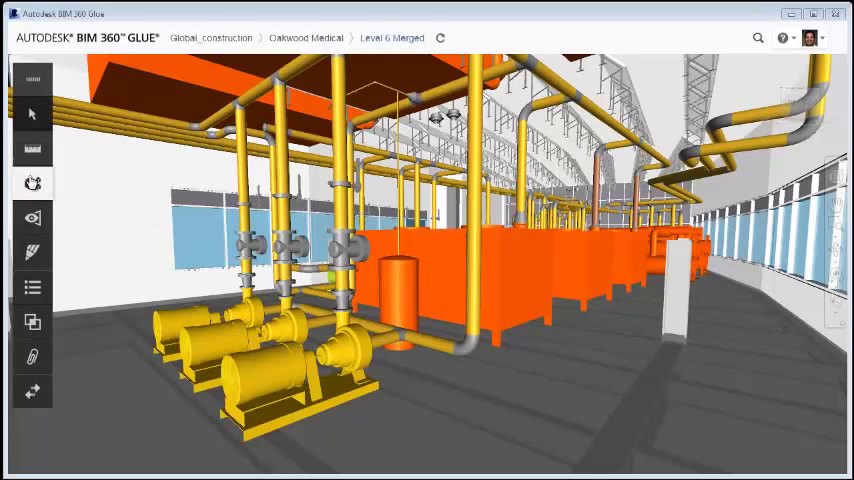
# Share the Level 6 Merged model with BIM 360 Field, replacing previous versions
pyautogui.click(32, 183)
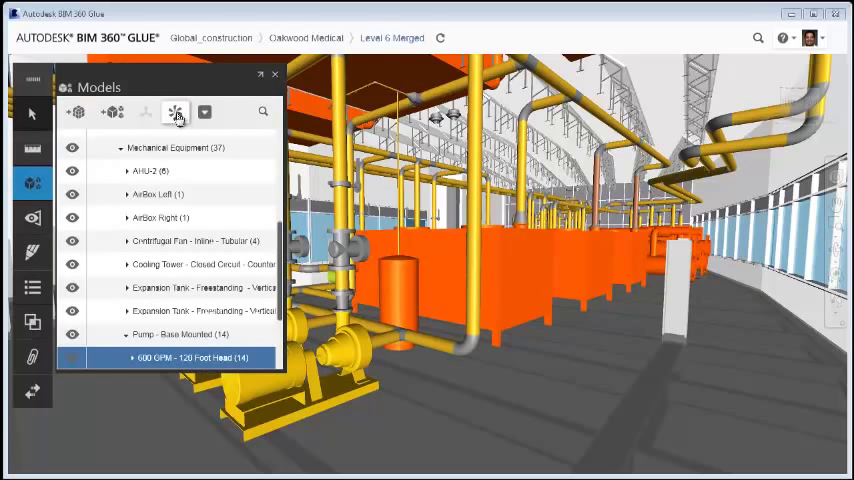
pyautogui.moveTo(204, 111)
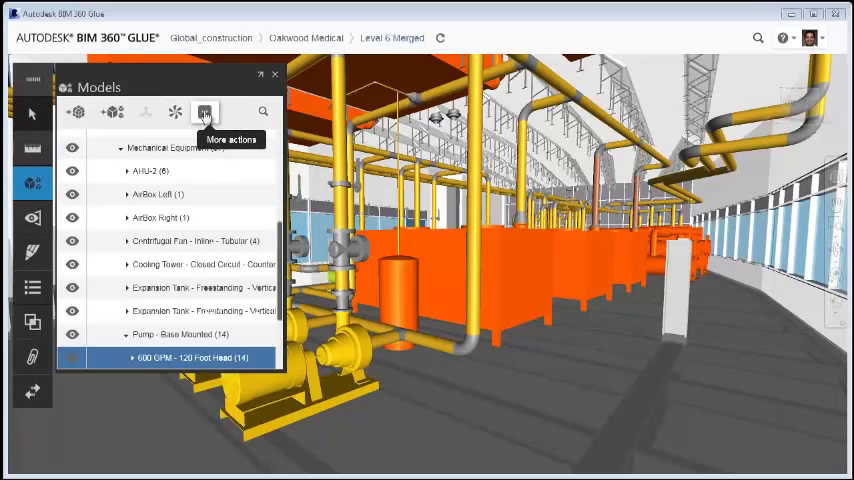
pyautogui.click(204, 112)
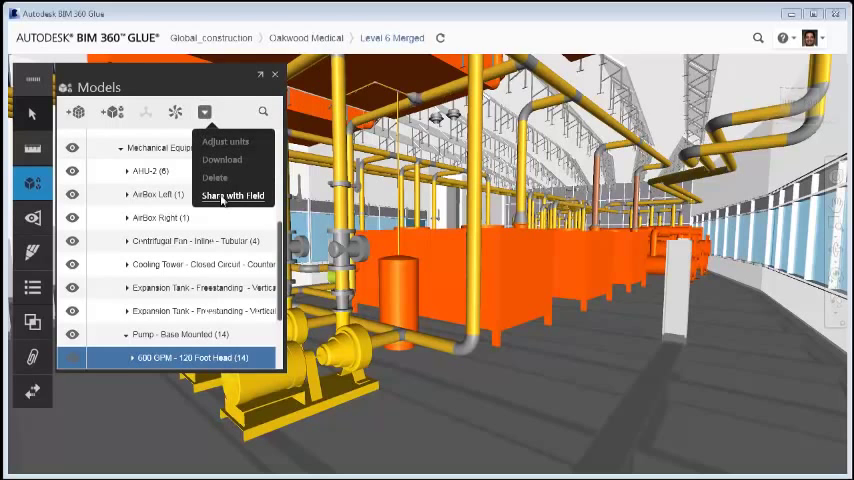
pyautogui.click(232, 195)
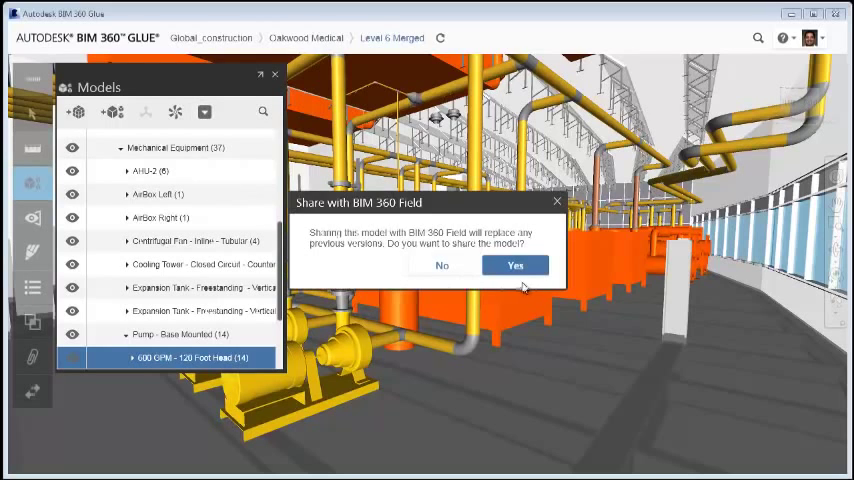
pyautogui.click(515, 265)
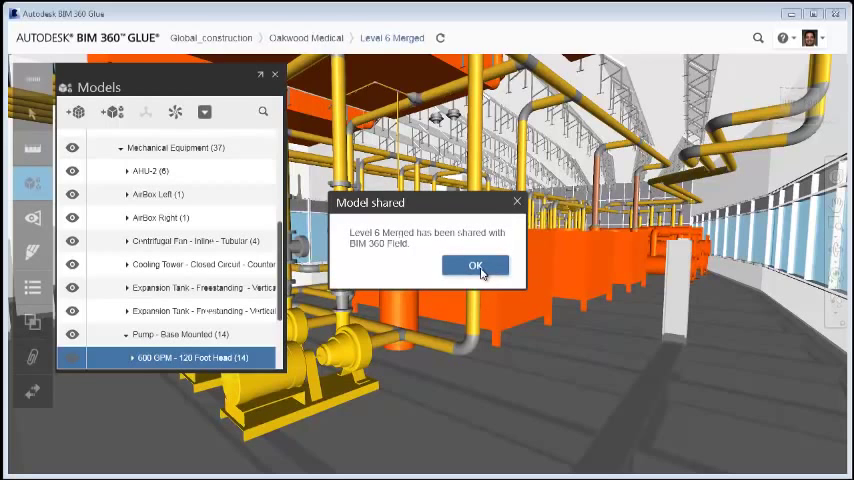
# Dismiss the shared confirmation and return to the Global_Construction projects page
pyautogui.click(475, 265)
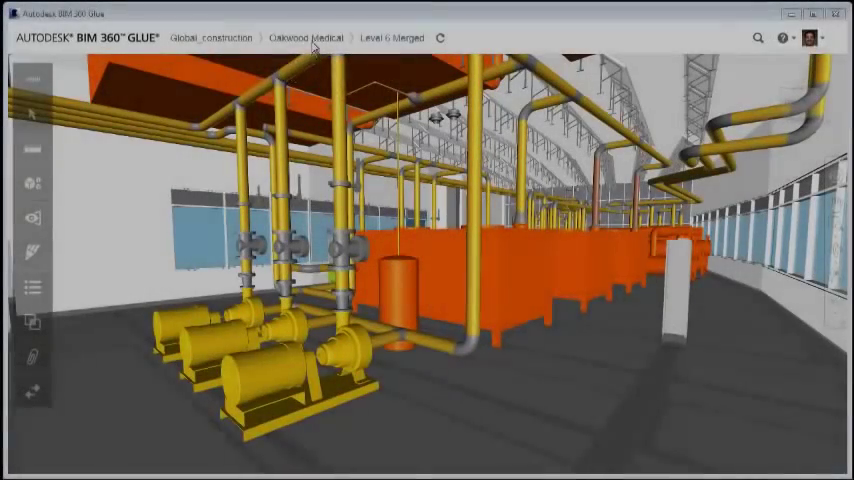
pyautogui.click(305, 38)
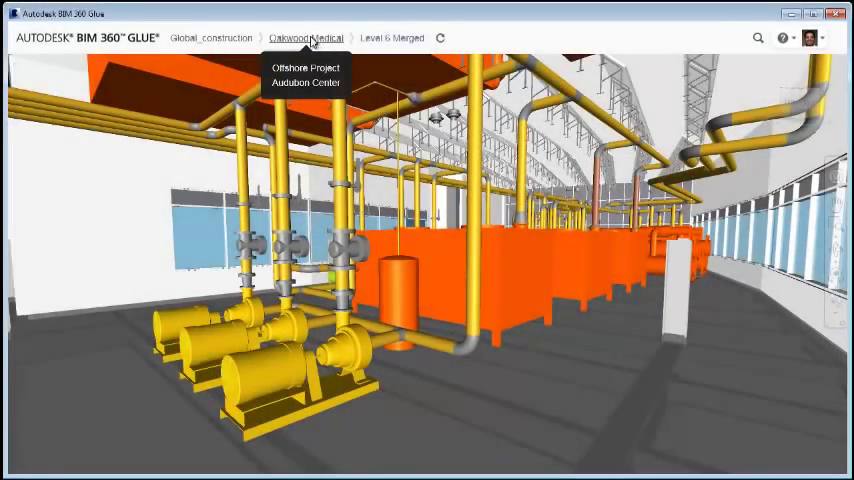
pyautogui.click(212, 38)
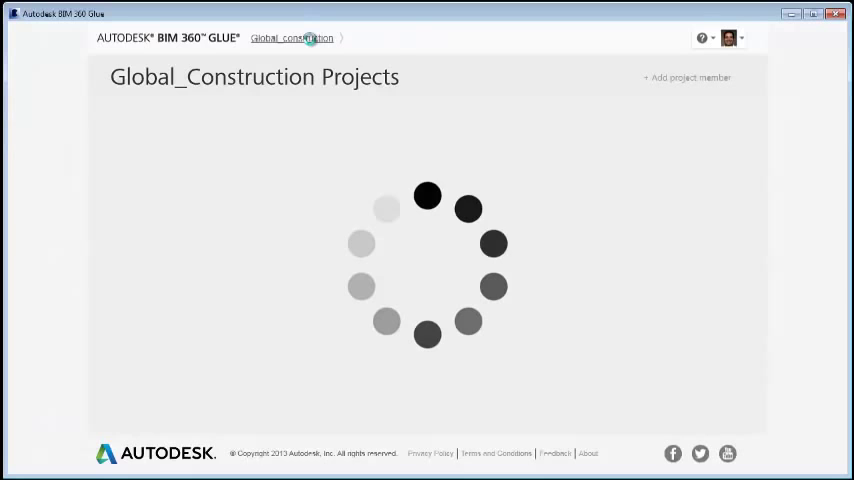